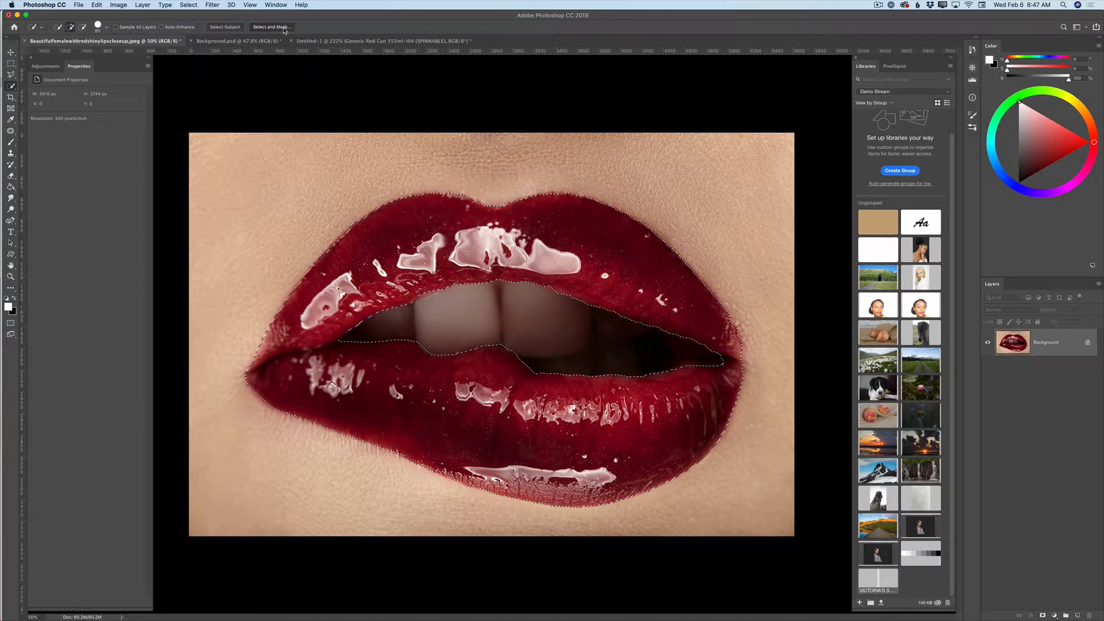
- Enter the Select and Mask workspace with the lips selection active
click(271, 27)
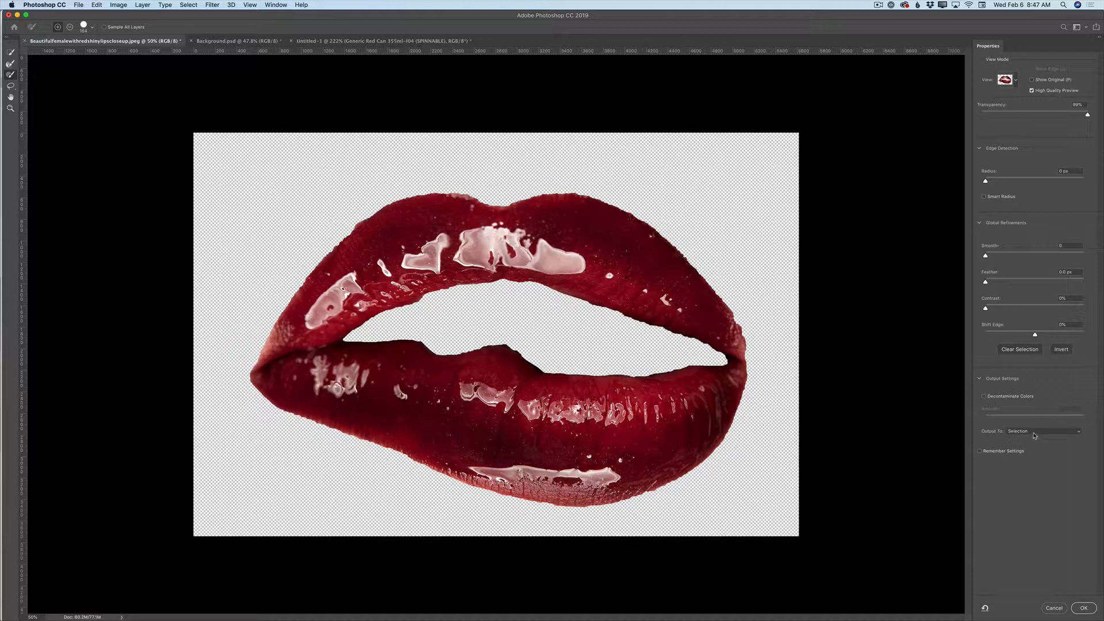
- Output the refined lips to a New Layer with Layer Mask and confirm
click(1042, 430)
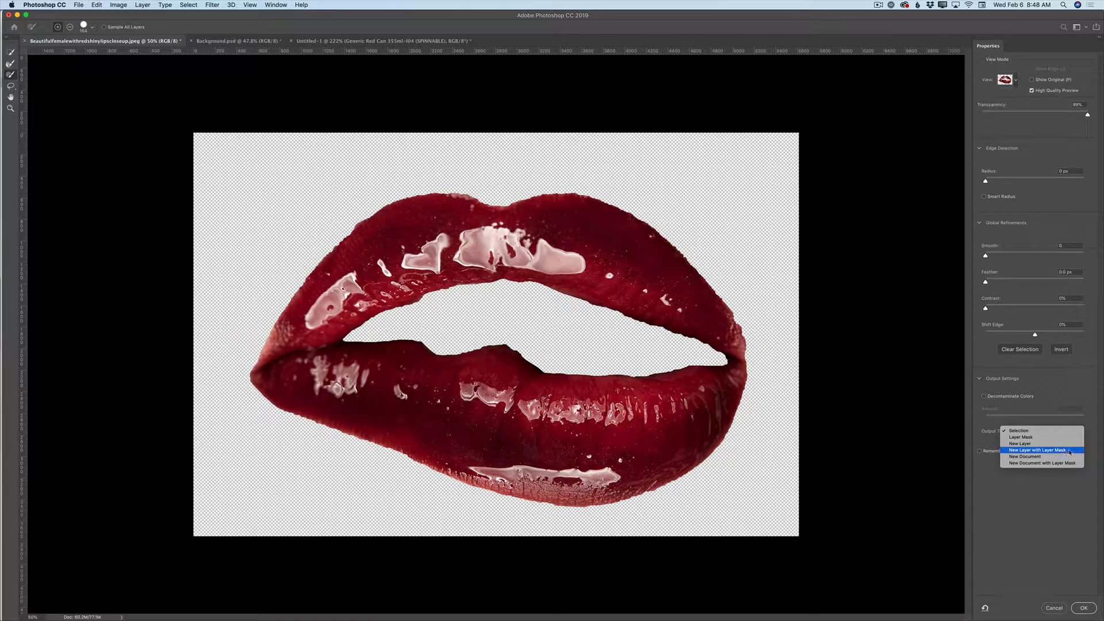
click(1041, 449)
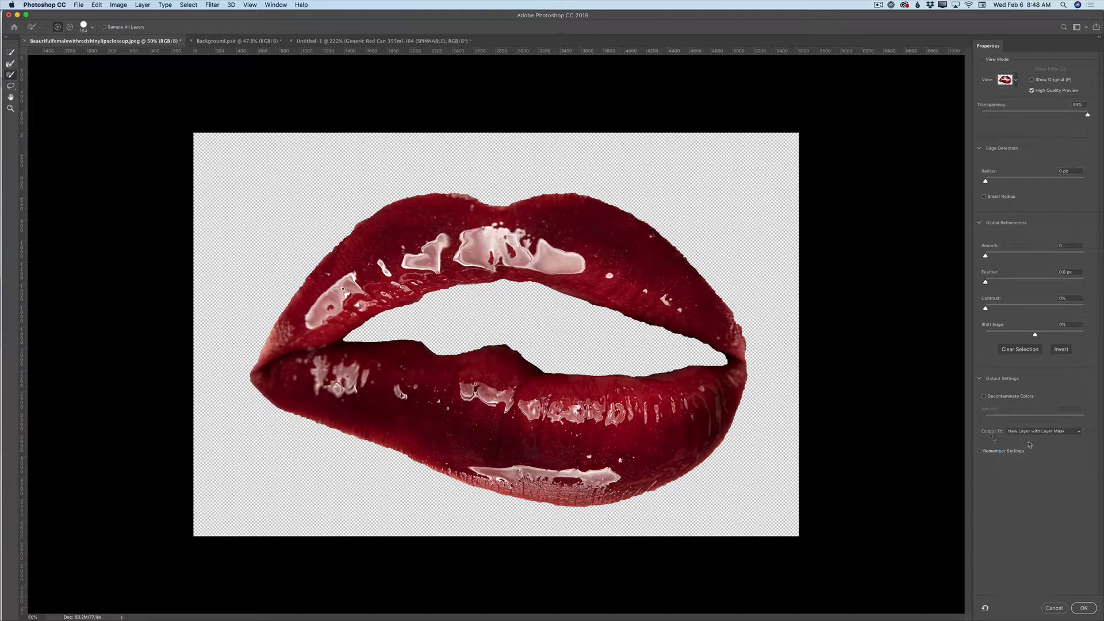
click(1083, 607)
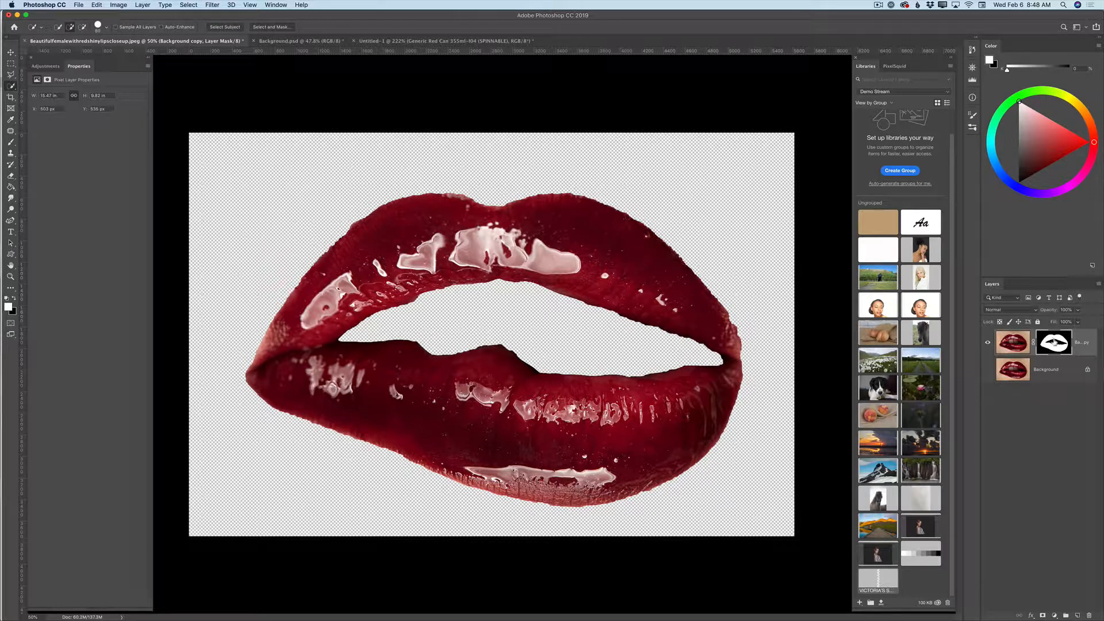
- Show the lips layer's mask properties, then bring up Preferences > Tools
click(273, 26)
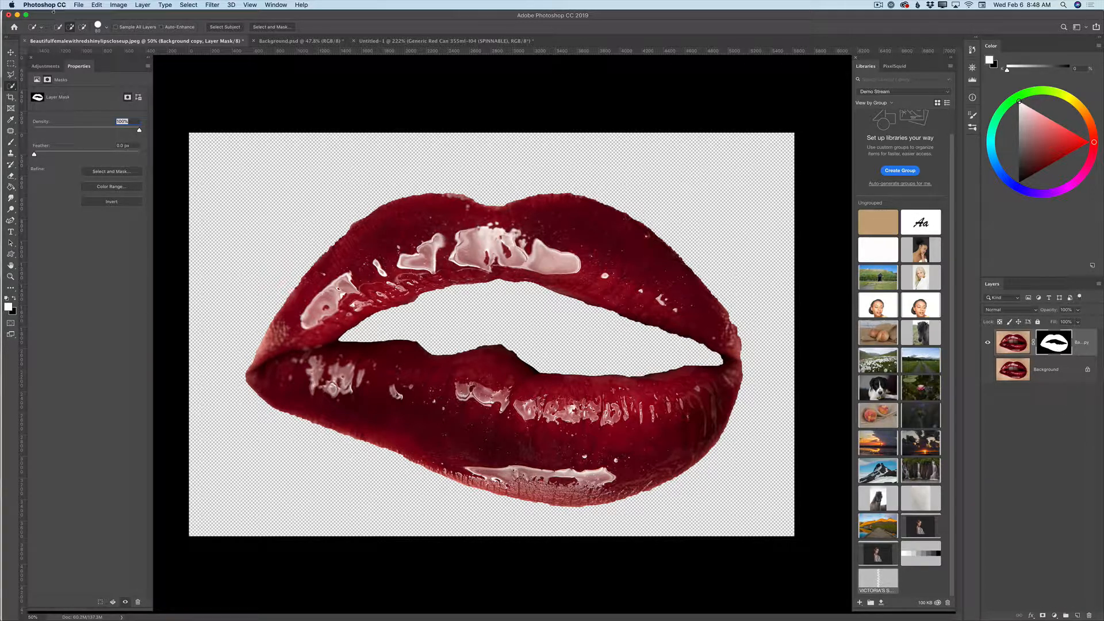
click(44, 5)
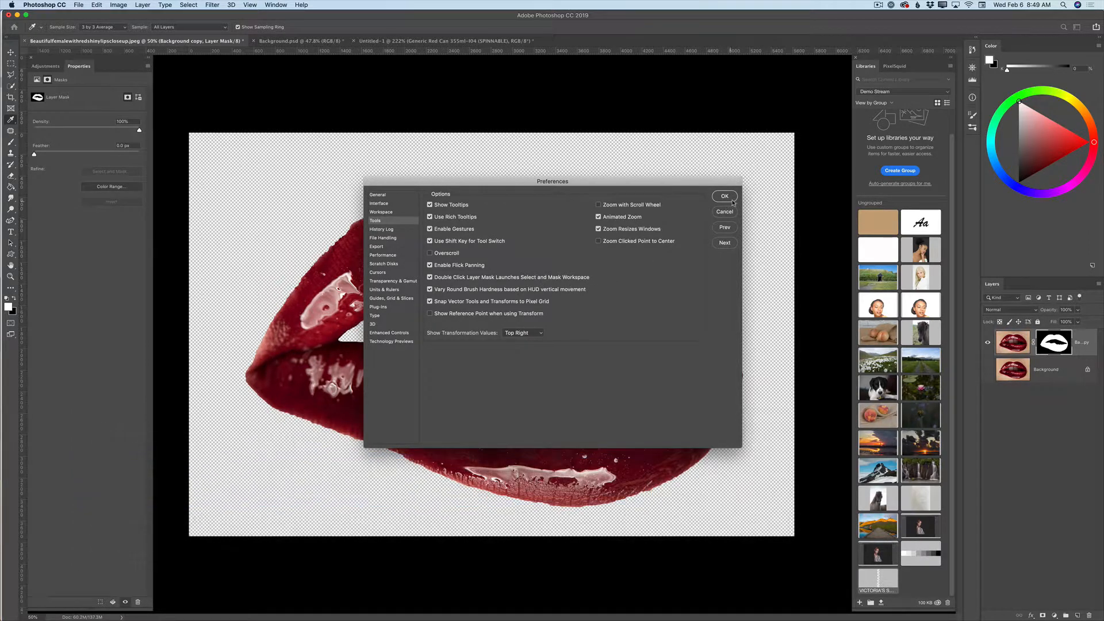
- Close Preferences with OK and make the Background layer visible again
click(723, 196)
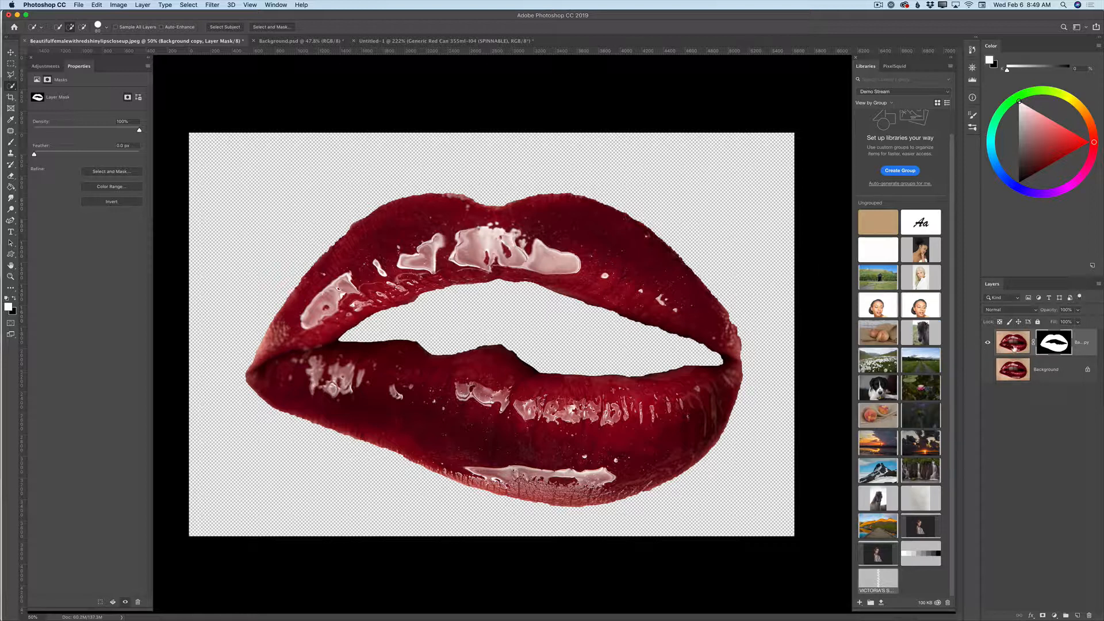
click(987, 369)
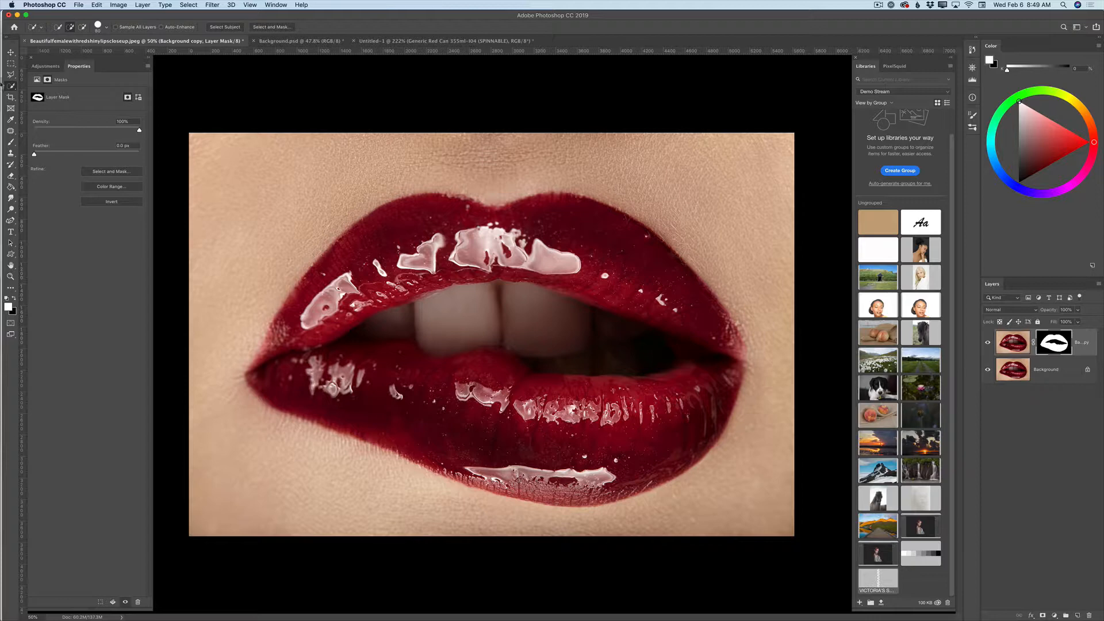
- Add a Hue/Saturation adjustment layer above the masked lips layer
click(45, 65)
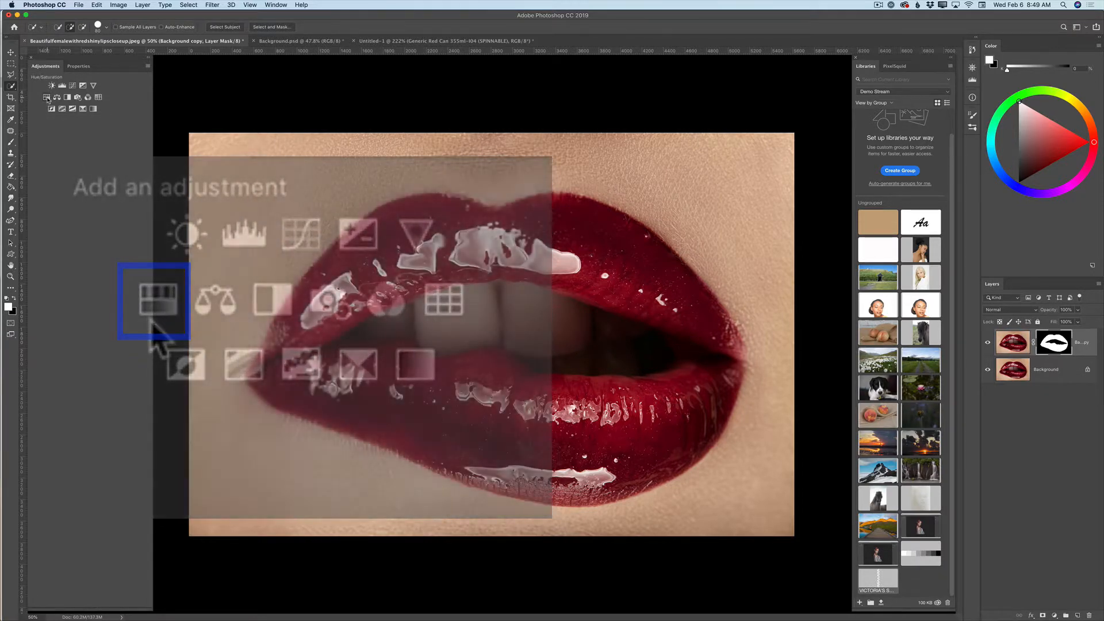
click(154, 300)
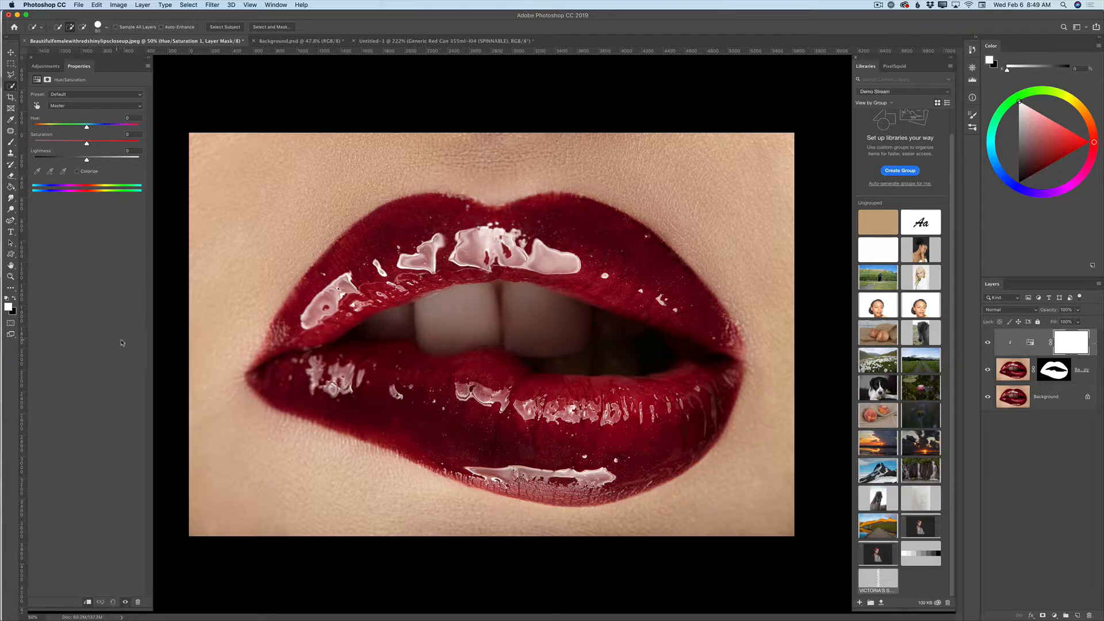
mouse_move(106, 350)
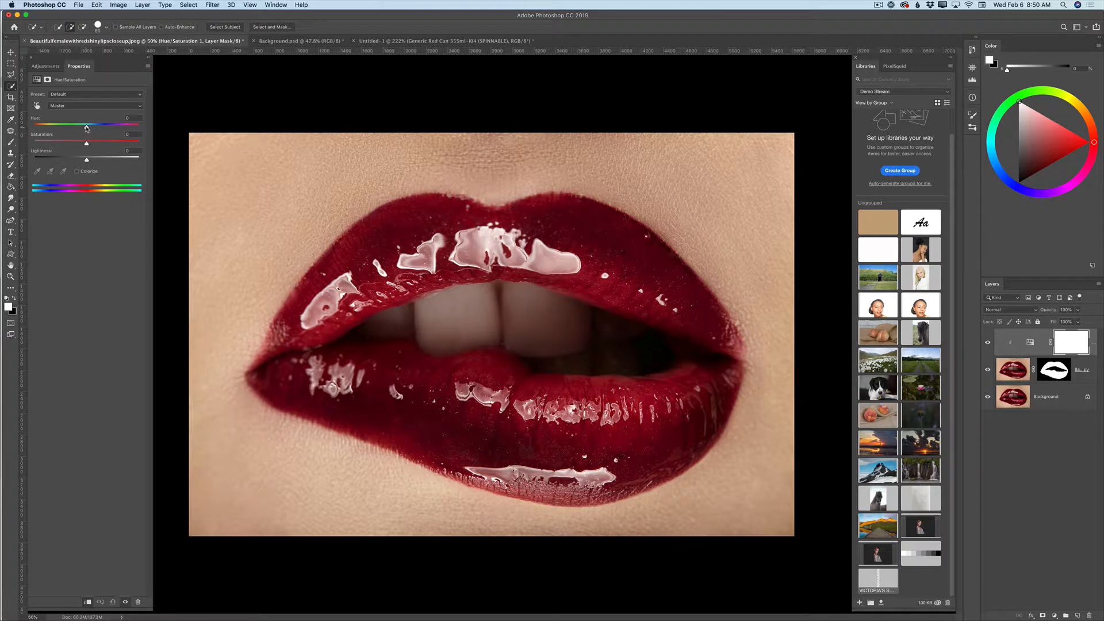
- Shift the Hue slider to teal blue and raise Saturation for vivid lips
drag(86, 125, 62, 125)
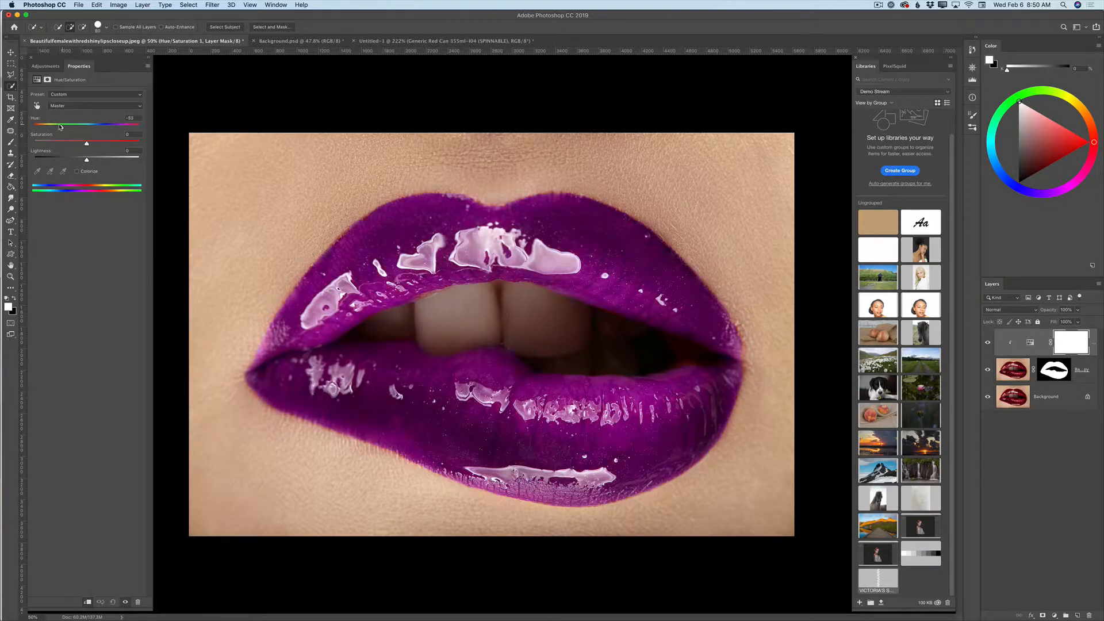
drag(60, 124, 90, 124)
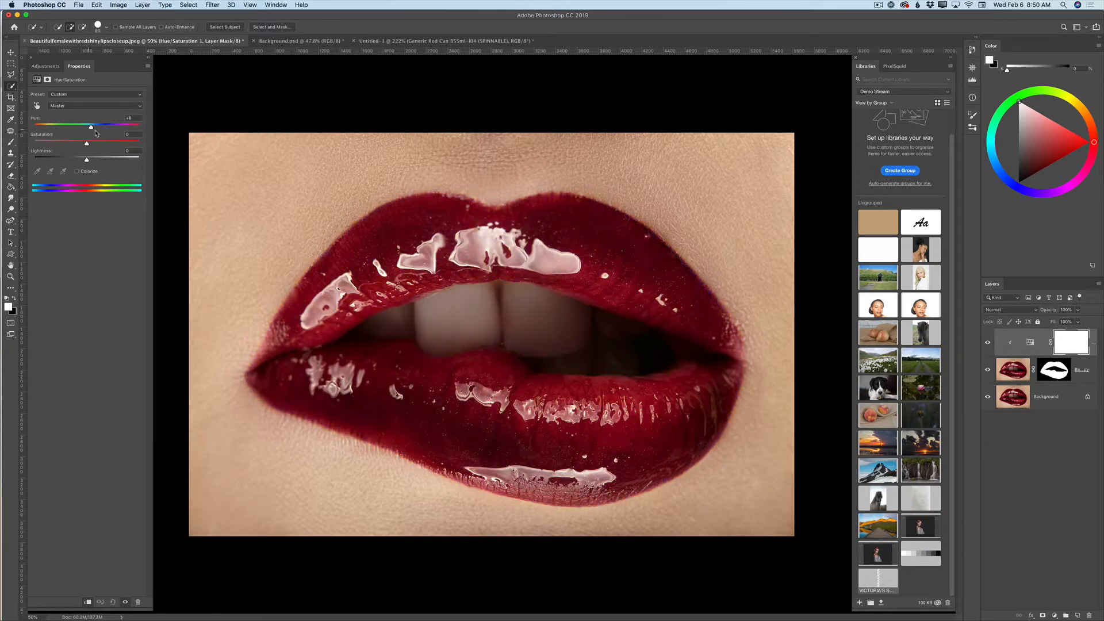
drag(89, 127, 46, 126)
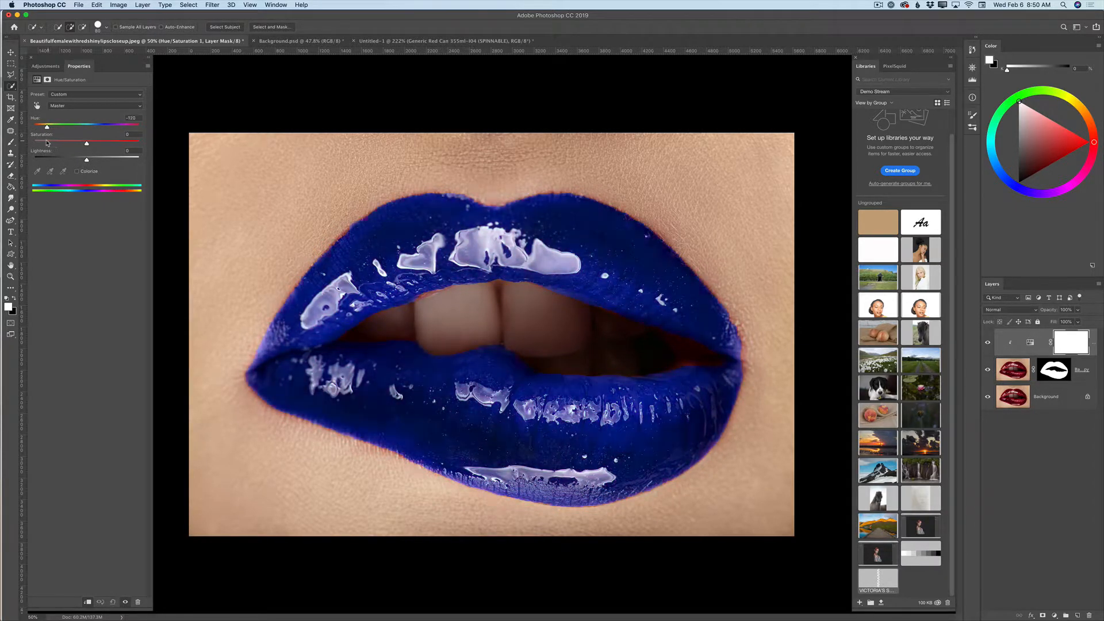
drag(46, 125, 36, 125)
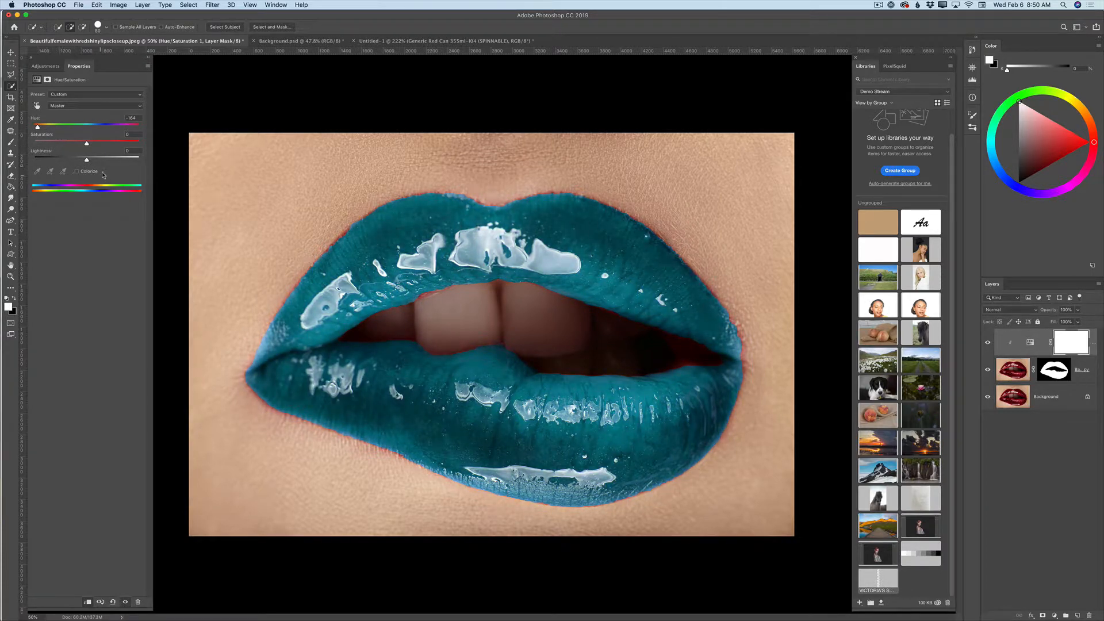
drag(86, 142, 115, 143)
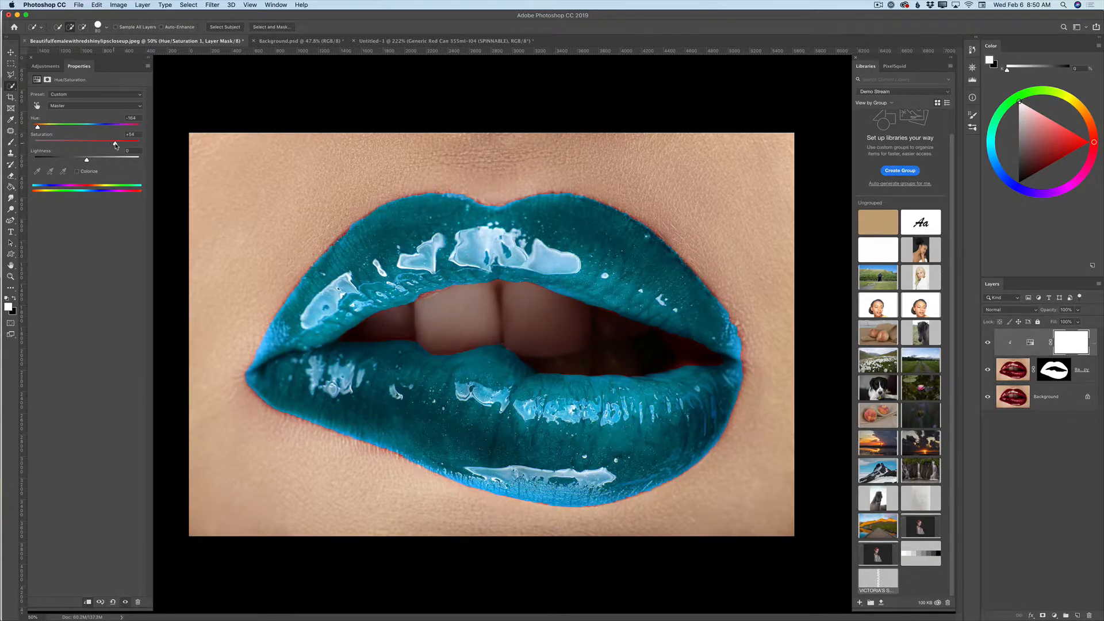
drag(117, 143, 113, 142)
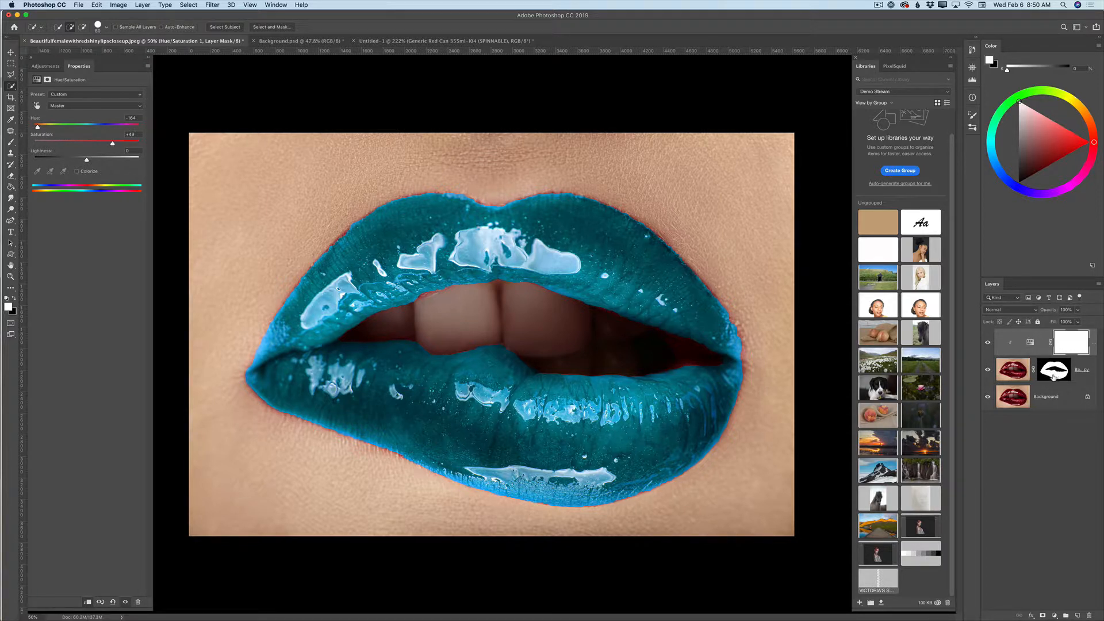
- Target the lips layer's mask and switch to the Brush tool for touch-ups
click(1055, 369)
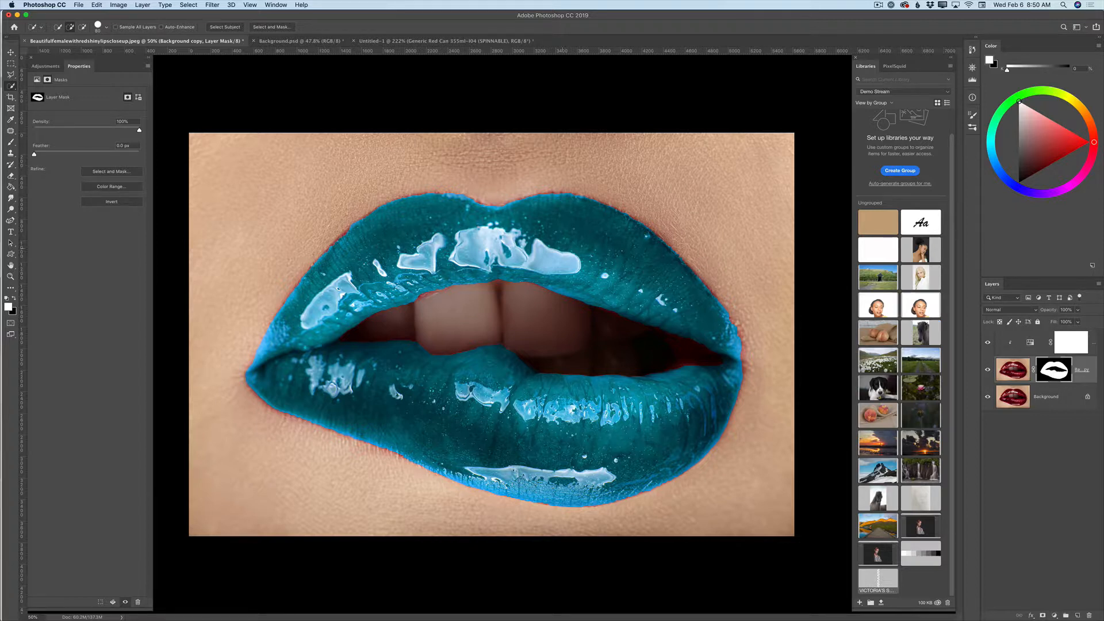
click(11, 142)
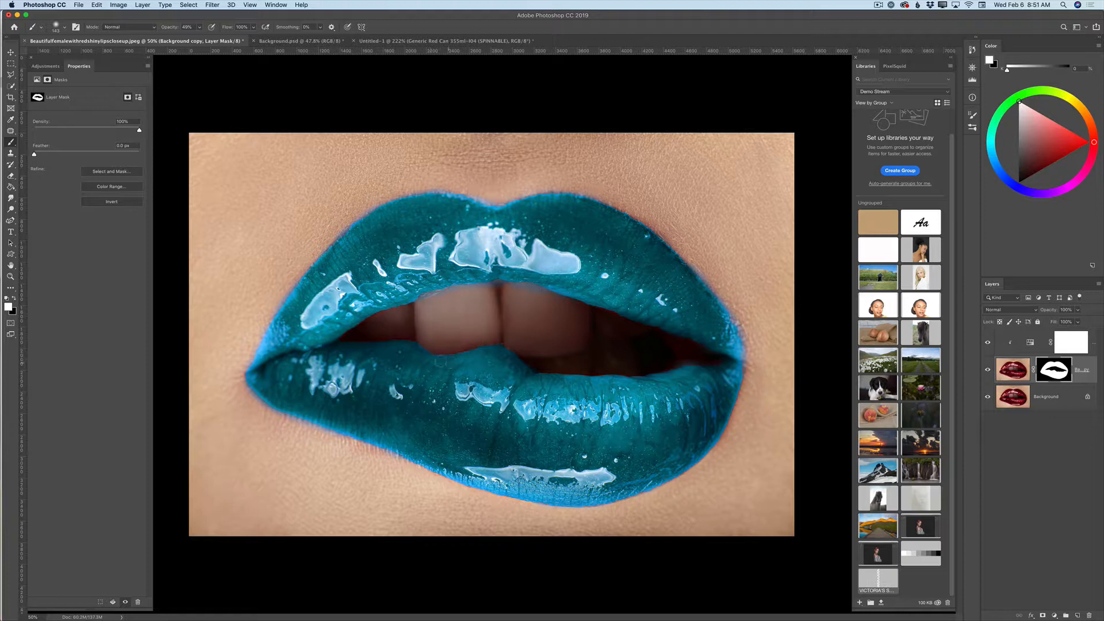
mouse_move(491, 350)
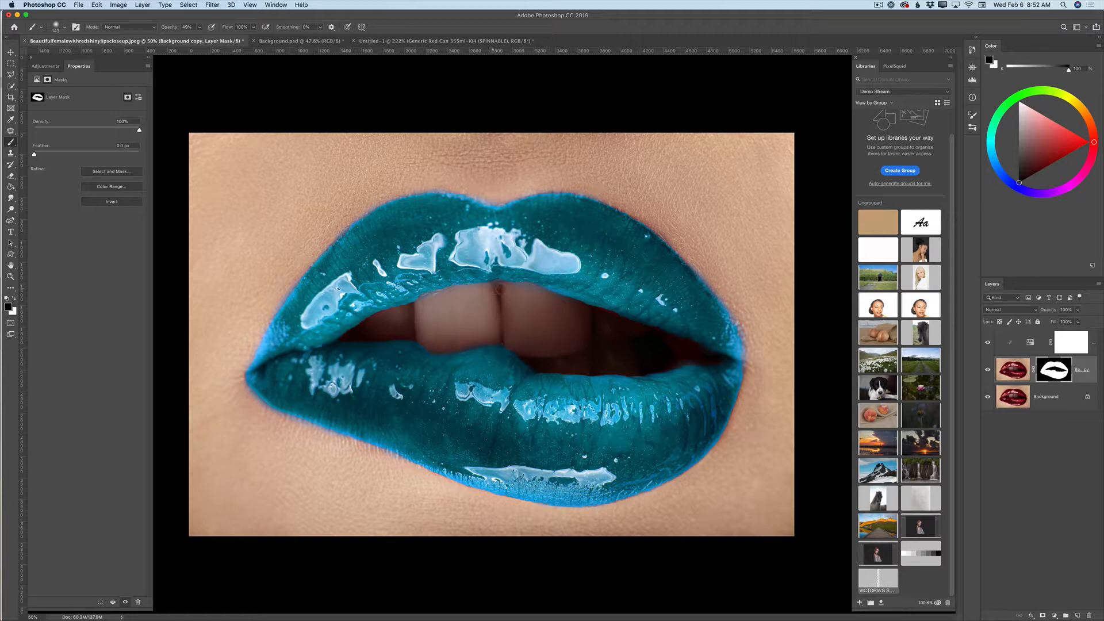
mouse_move(619, 373)
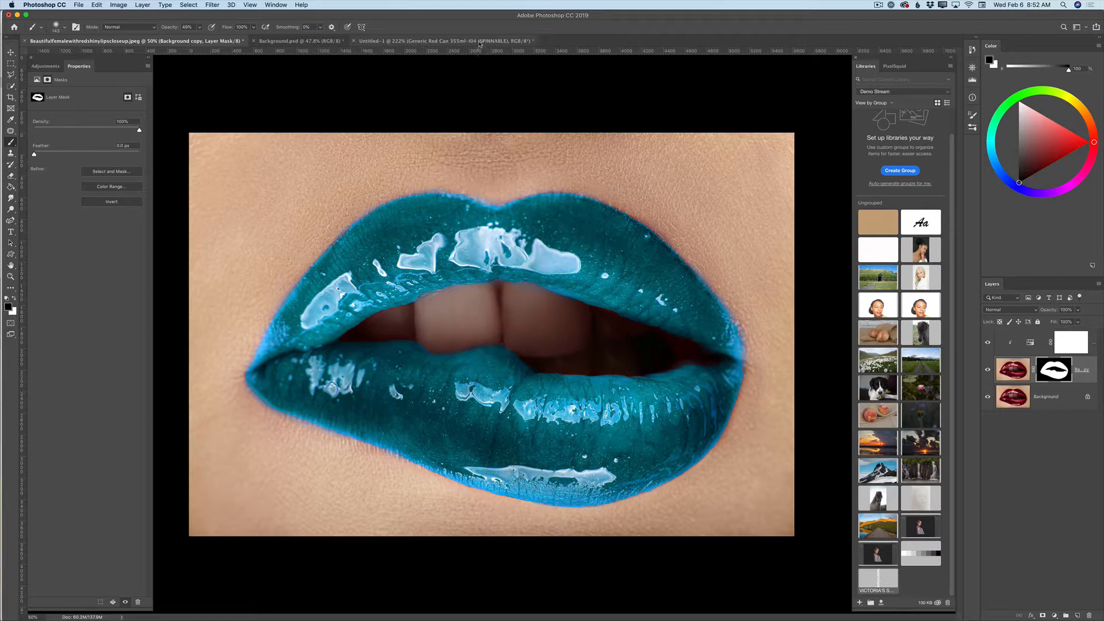
- Switch to the Untitled-1 can document and select the Generic Red Can layer
click(448, 40)
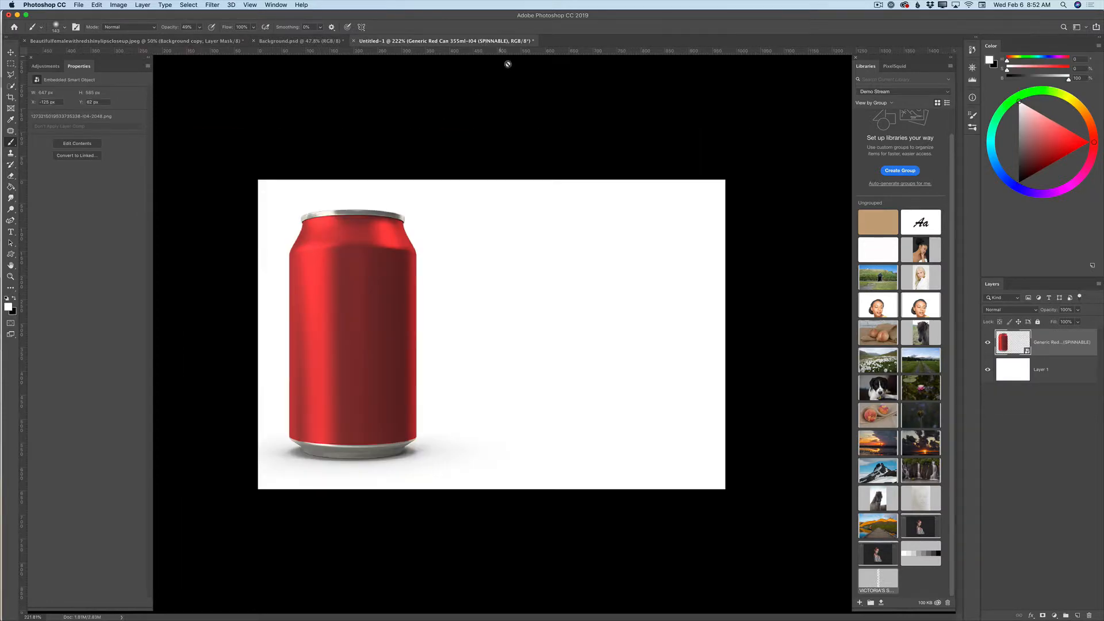
mouse_move(517, 151)
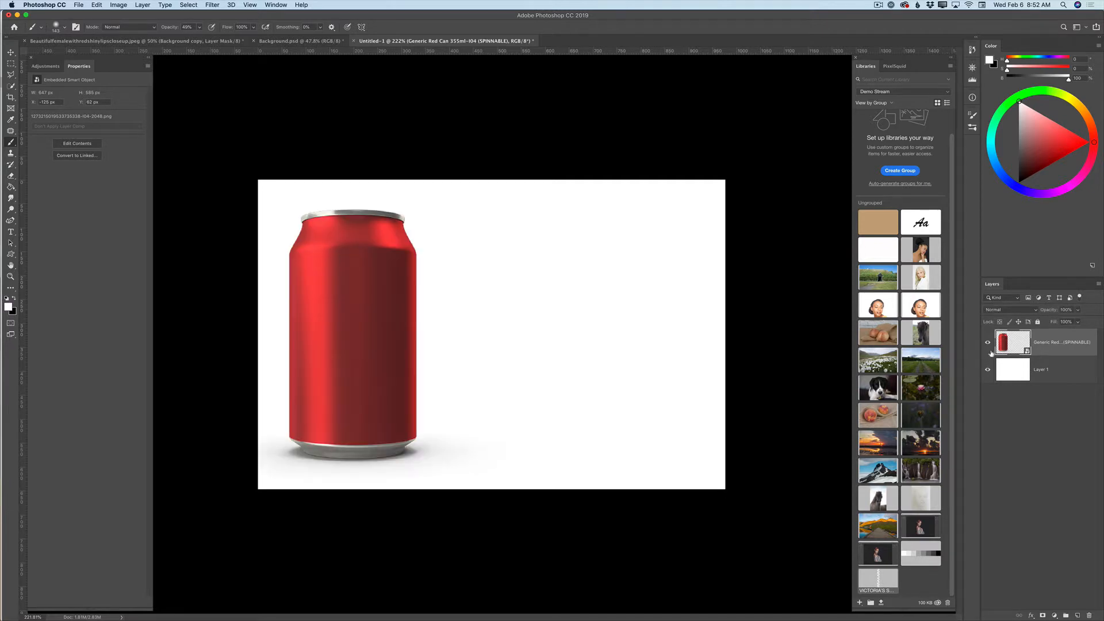
click(10, 52)
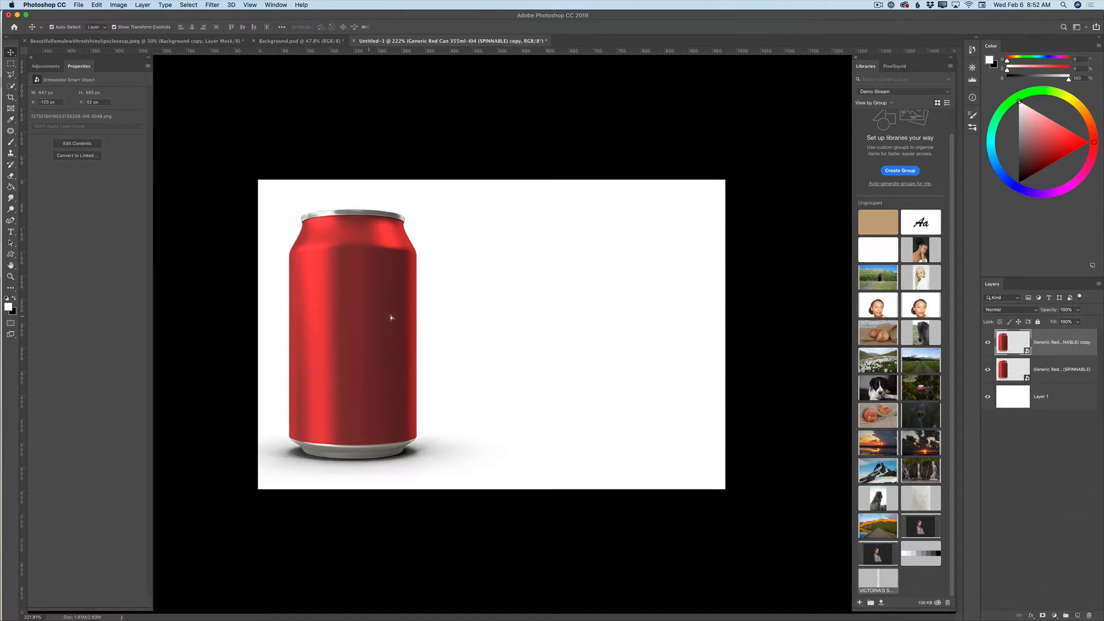
- Move the duplicate can to the right and load its outline as a selection
drag(350, 317, 521, 317)
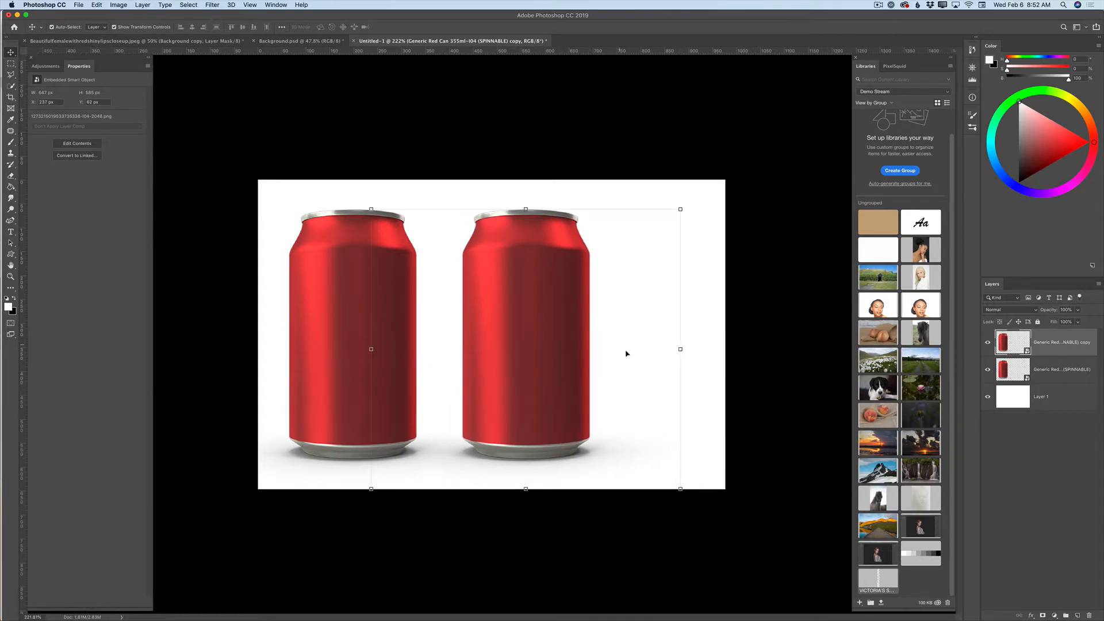
click(1041, 342)
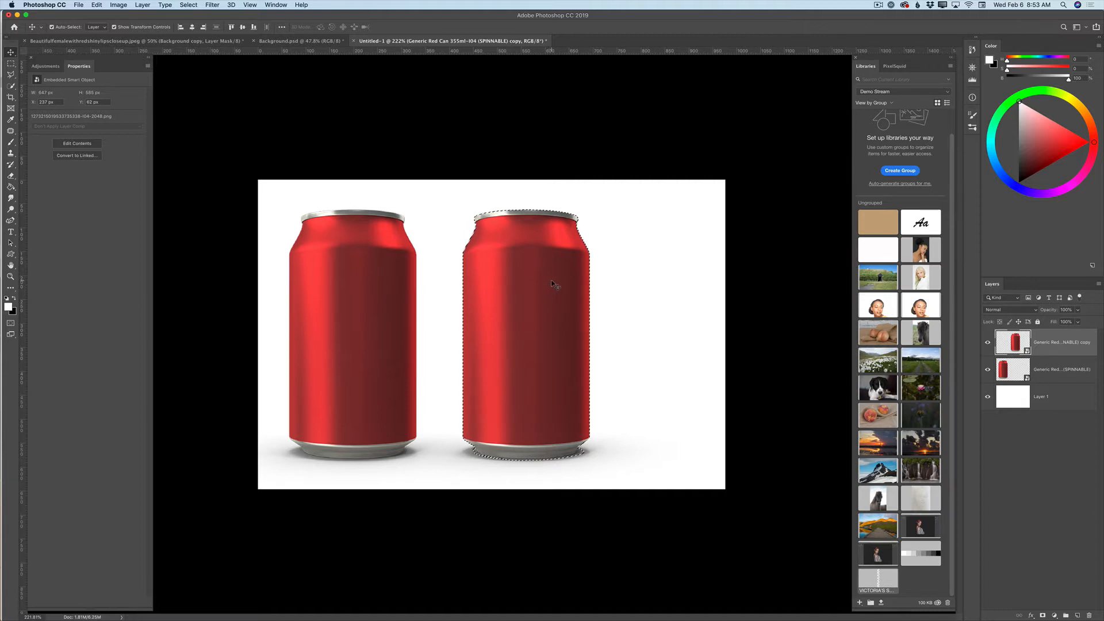
click(187, 5)
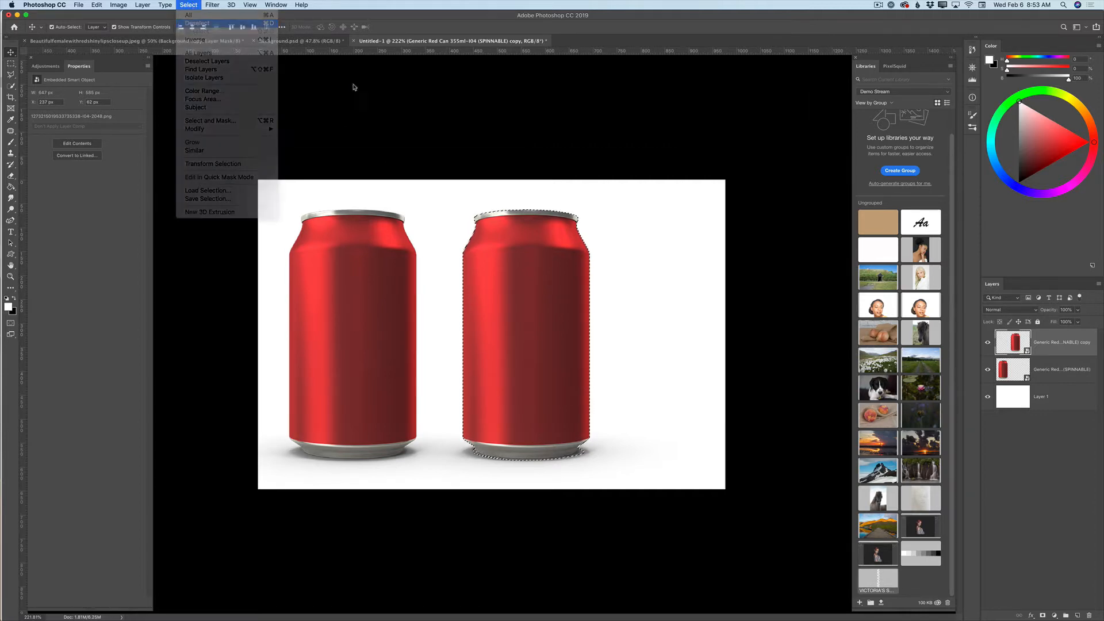
- Deselect the outline around the second can via Select > Deselect
click(197, 23)
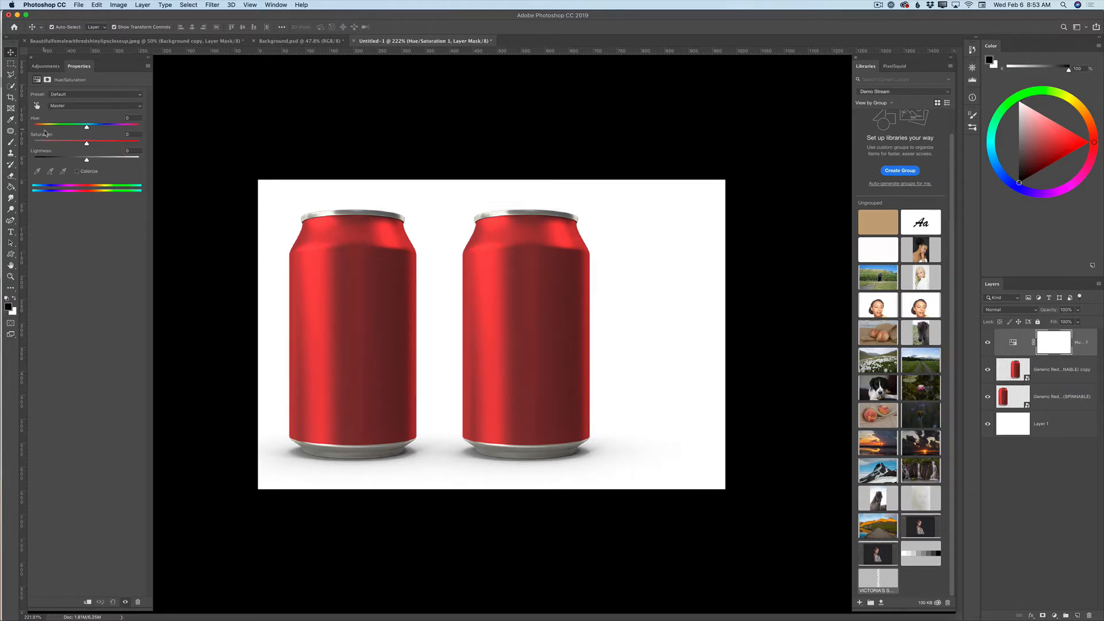
mouse_move(125, 378)
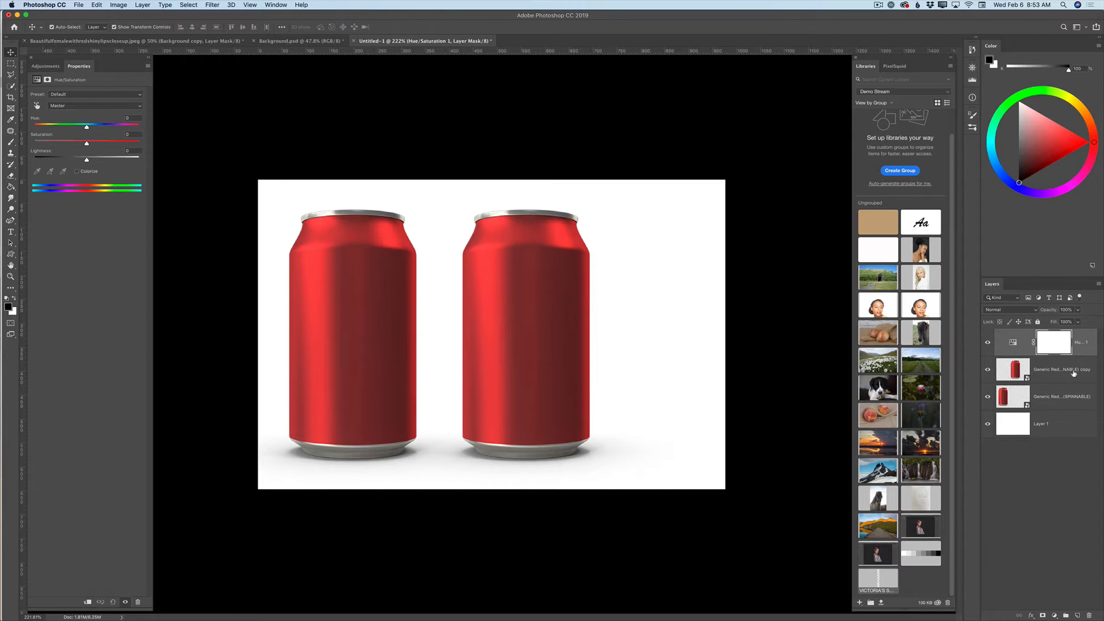
mouse_move(1082, 370)
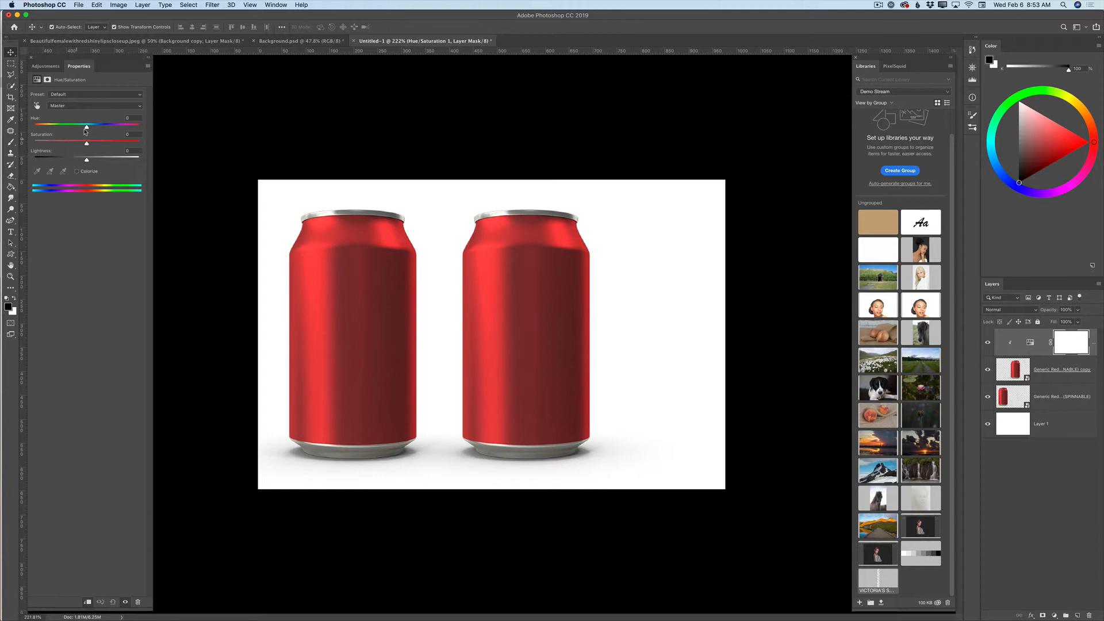
- Raise Hue to about +43 and Saturation to about +43 so the right can turns golden-orange
drag(87, 124, 57, 124)
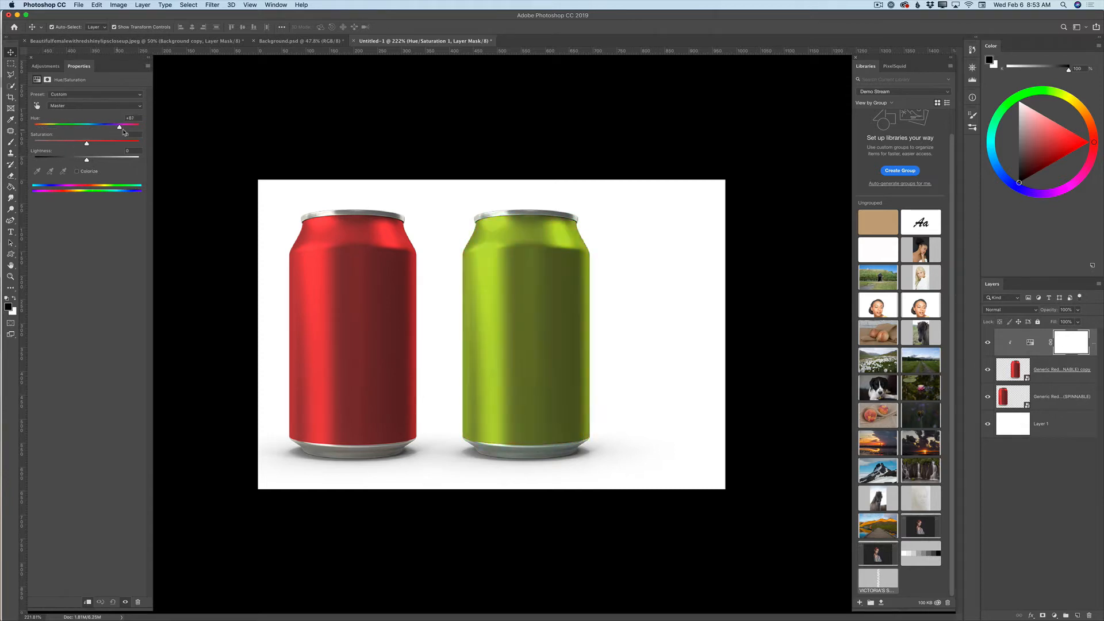
drag(119, 126, 109, 126)
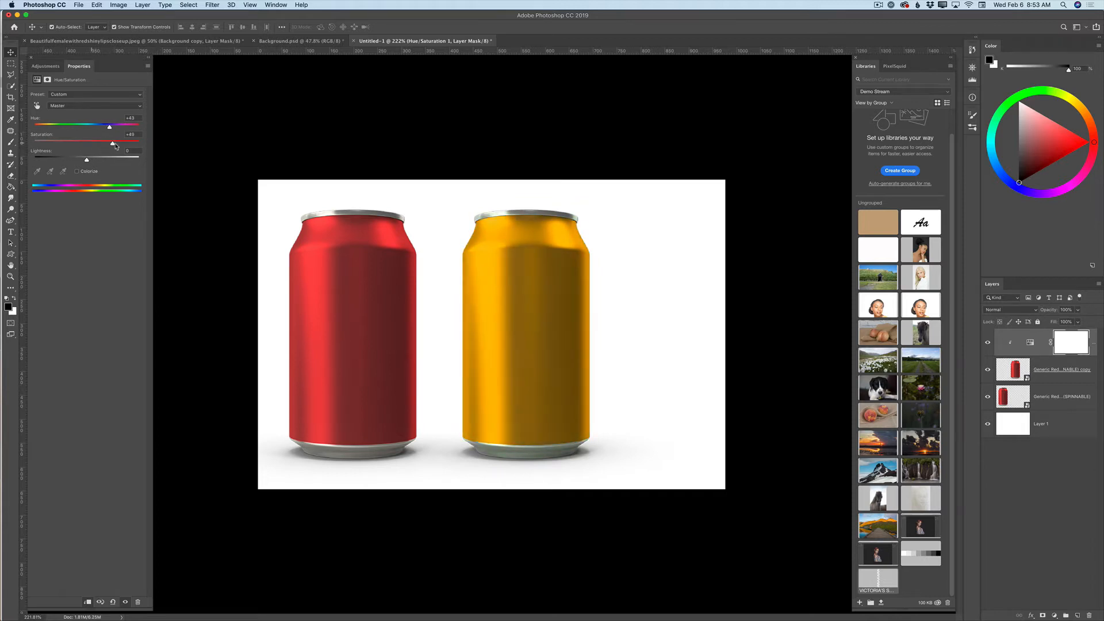
drag(113, 143, 109, 144)
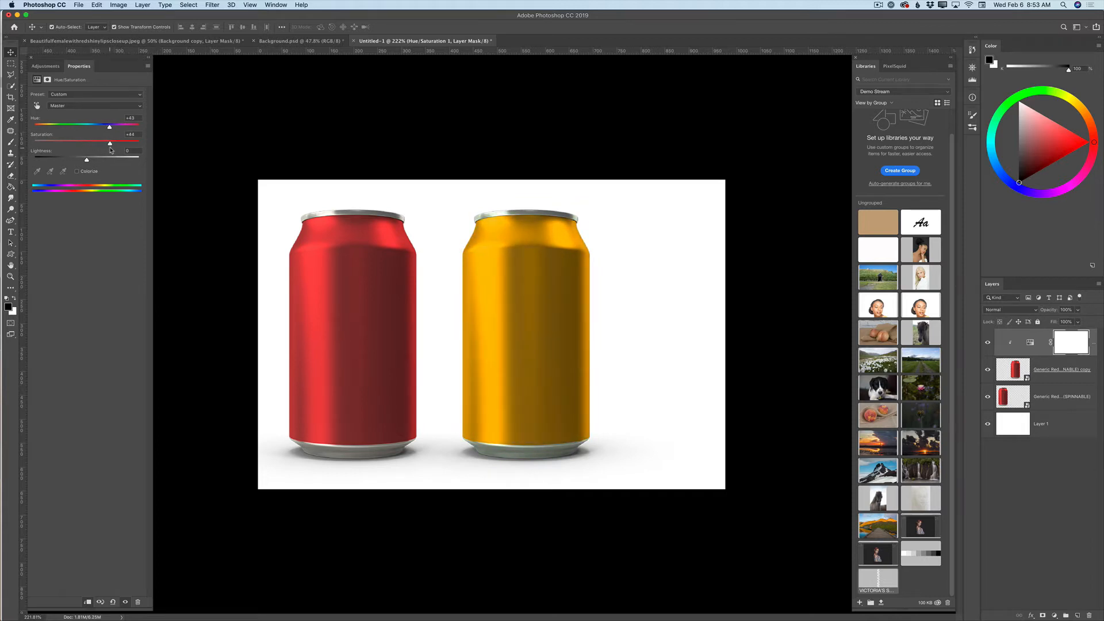
drag(111, 144, 108, 144)
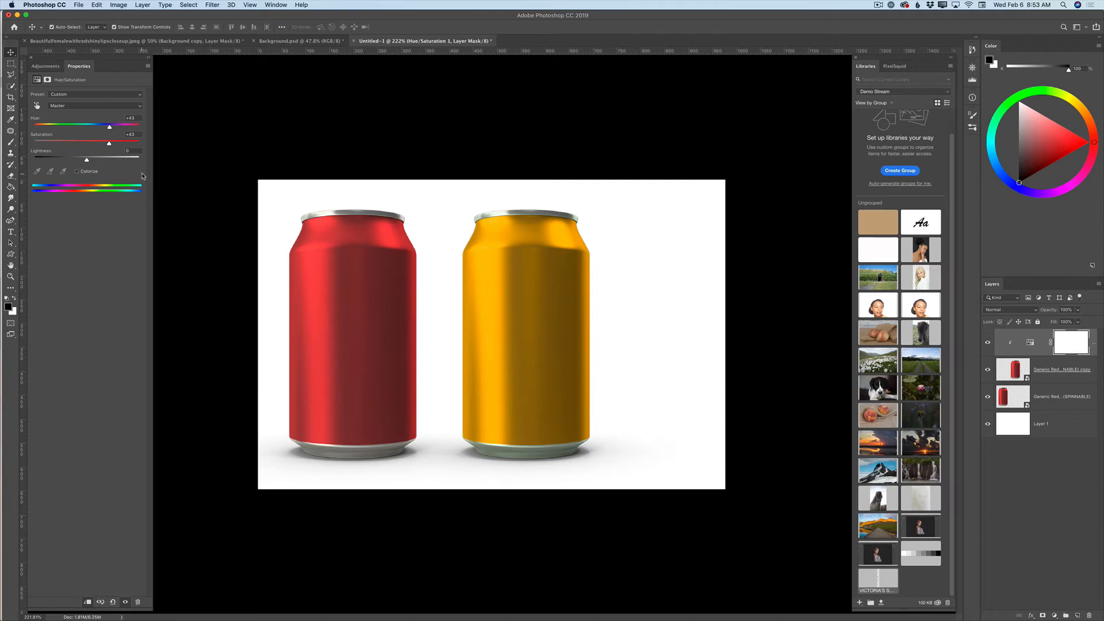
mouse_move(681, 341)
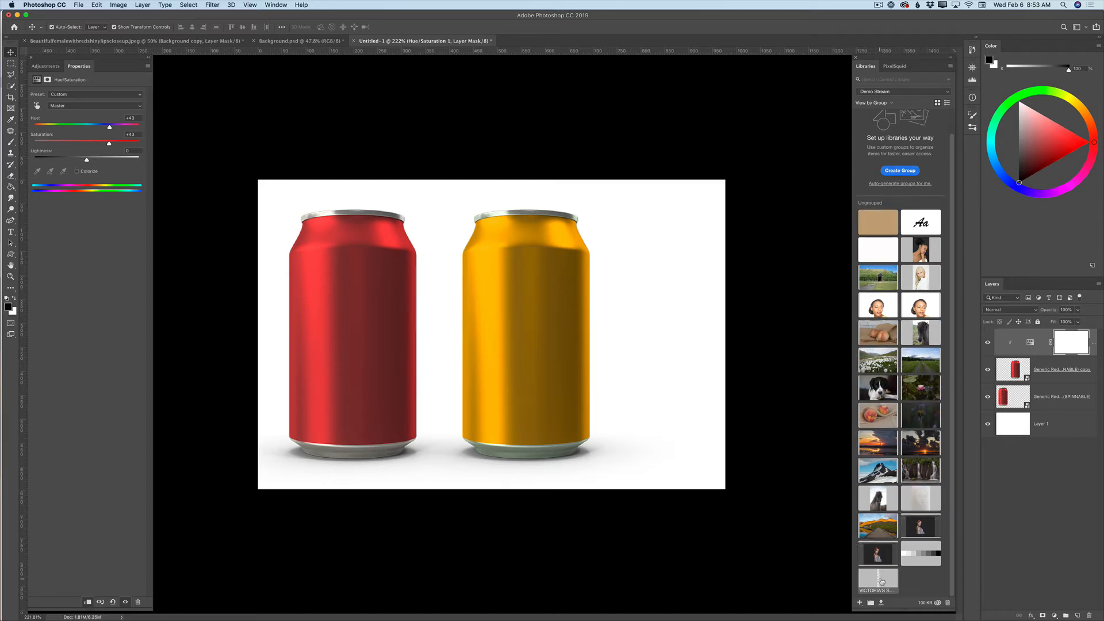
mouse_move(878, 577)
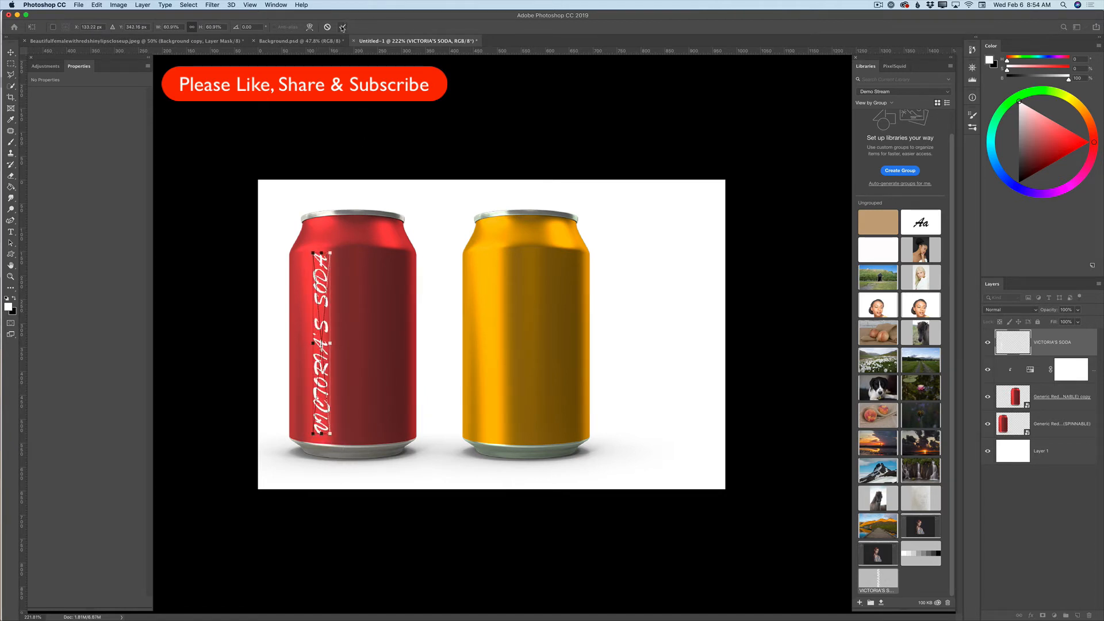
- Commit the placed VICTORIA'S SODA logo on the red can and blend it with Overlay
click(11, 52)
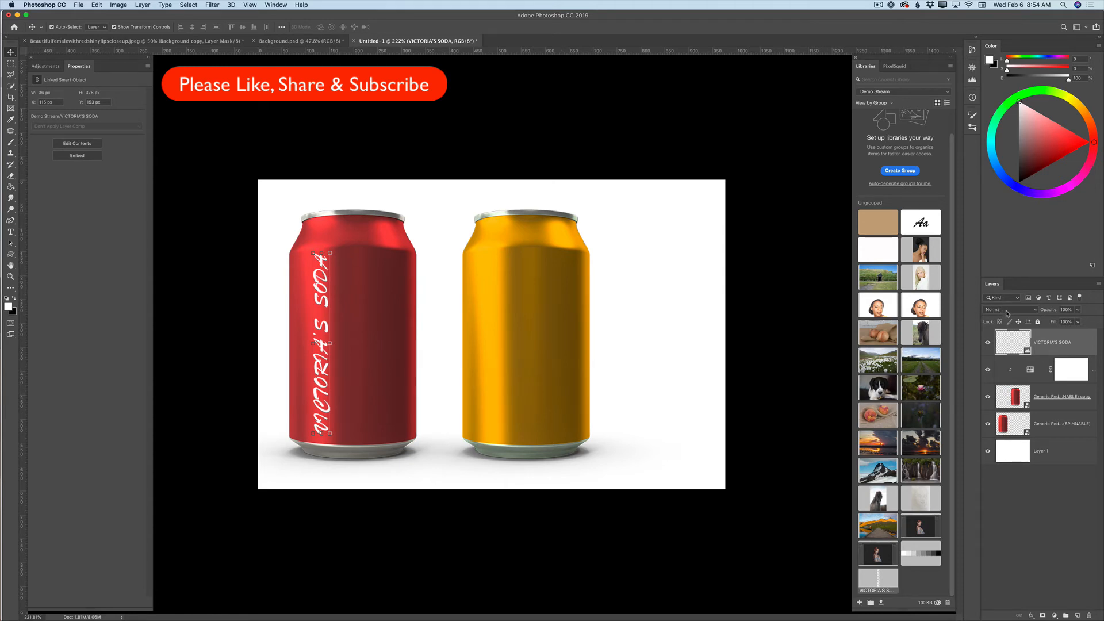
click(1008, 309)
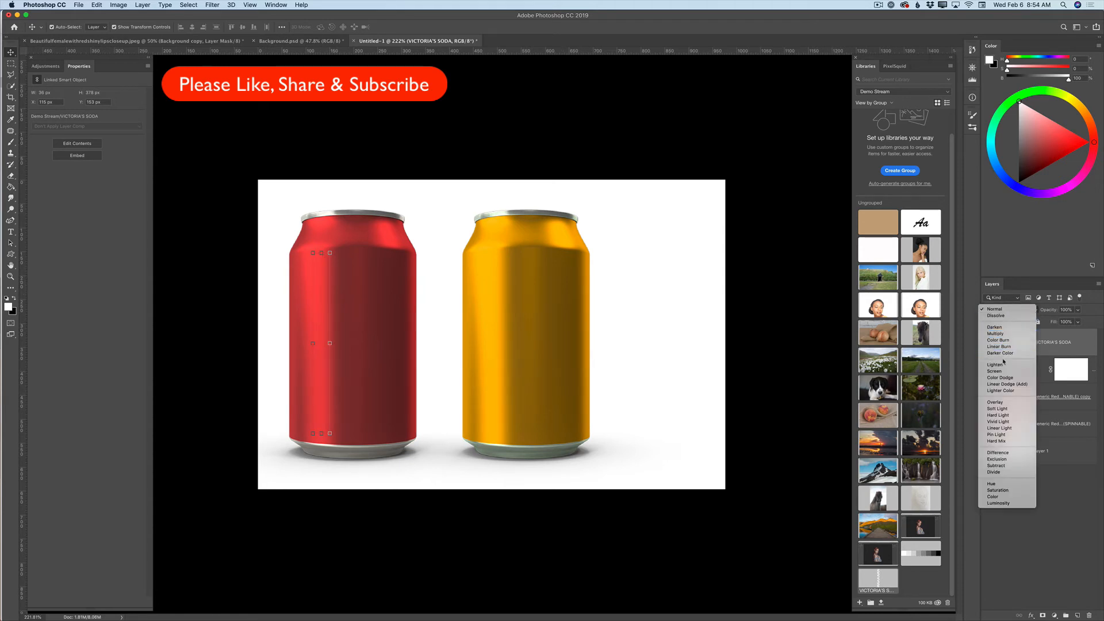
click(994, 403)
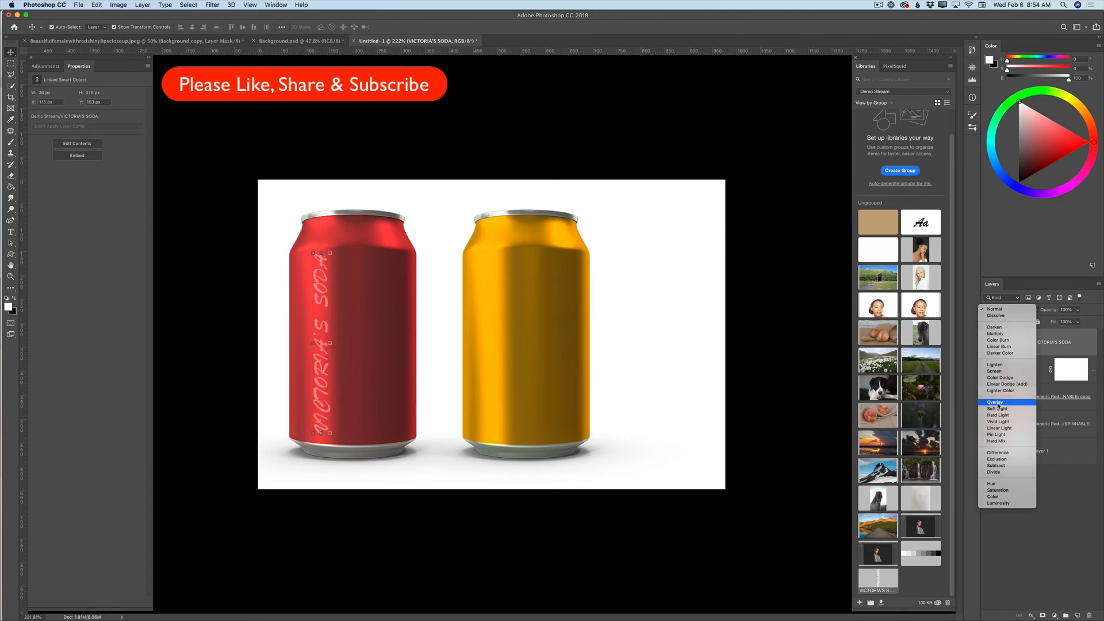
click(995, 402)
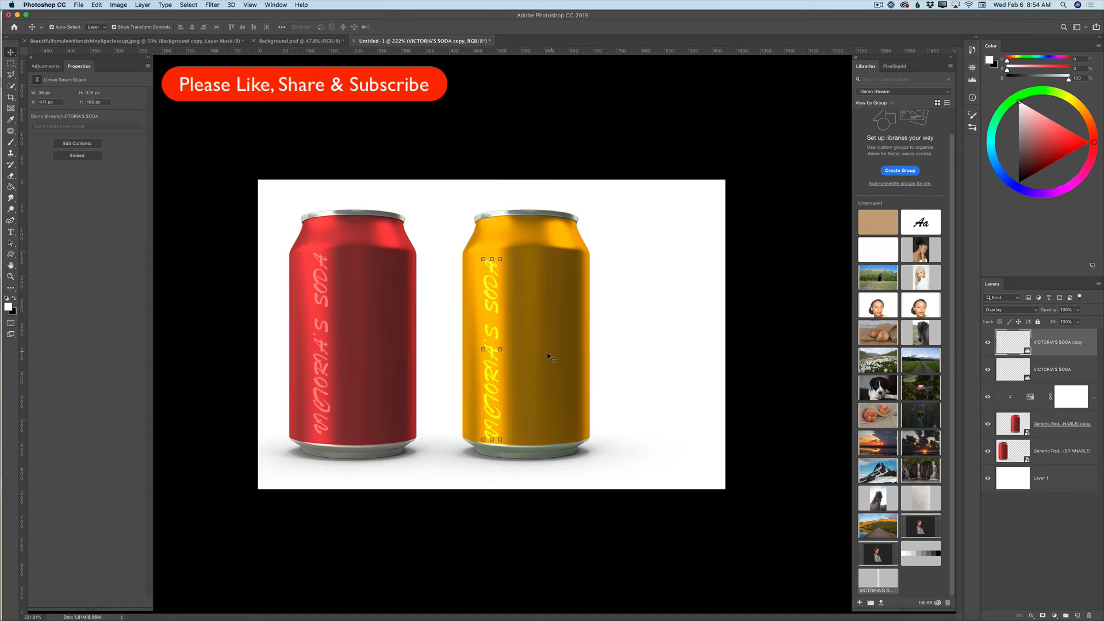
mouse_move(491, 295)
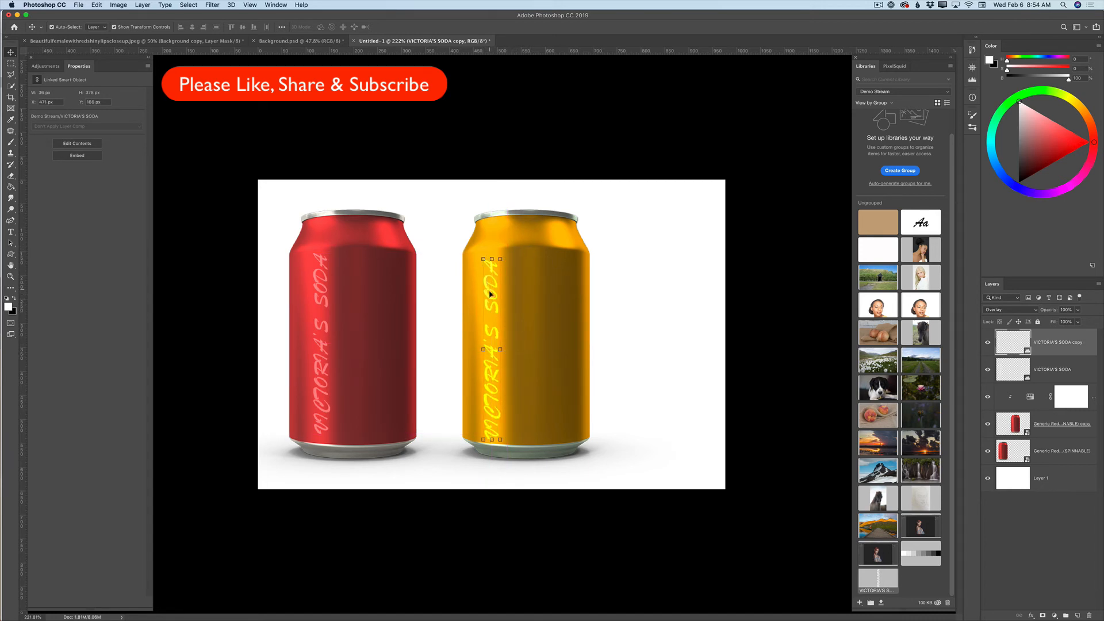